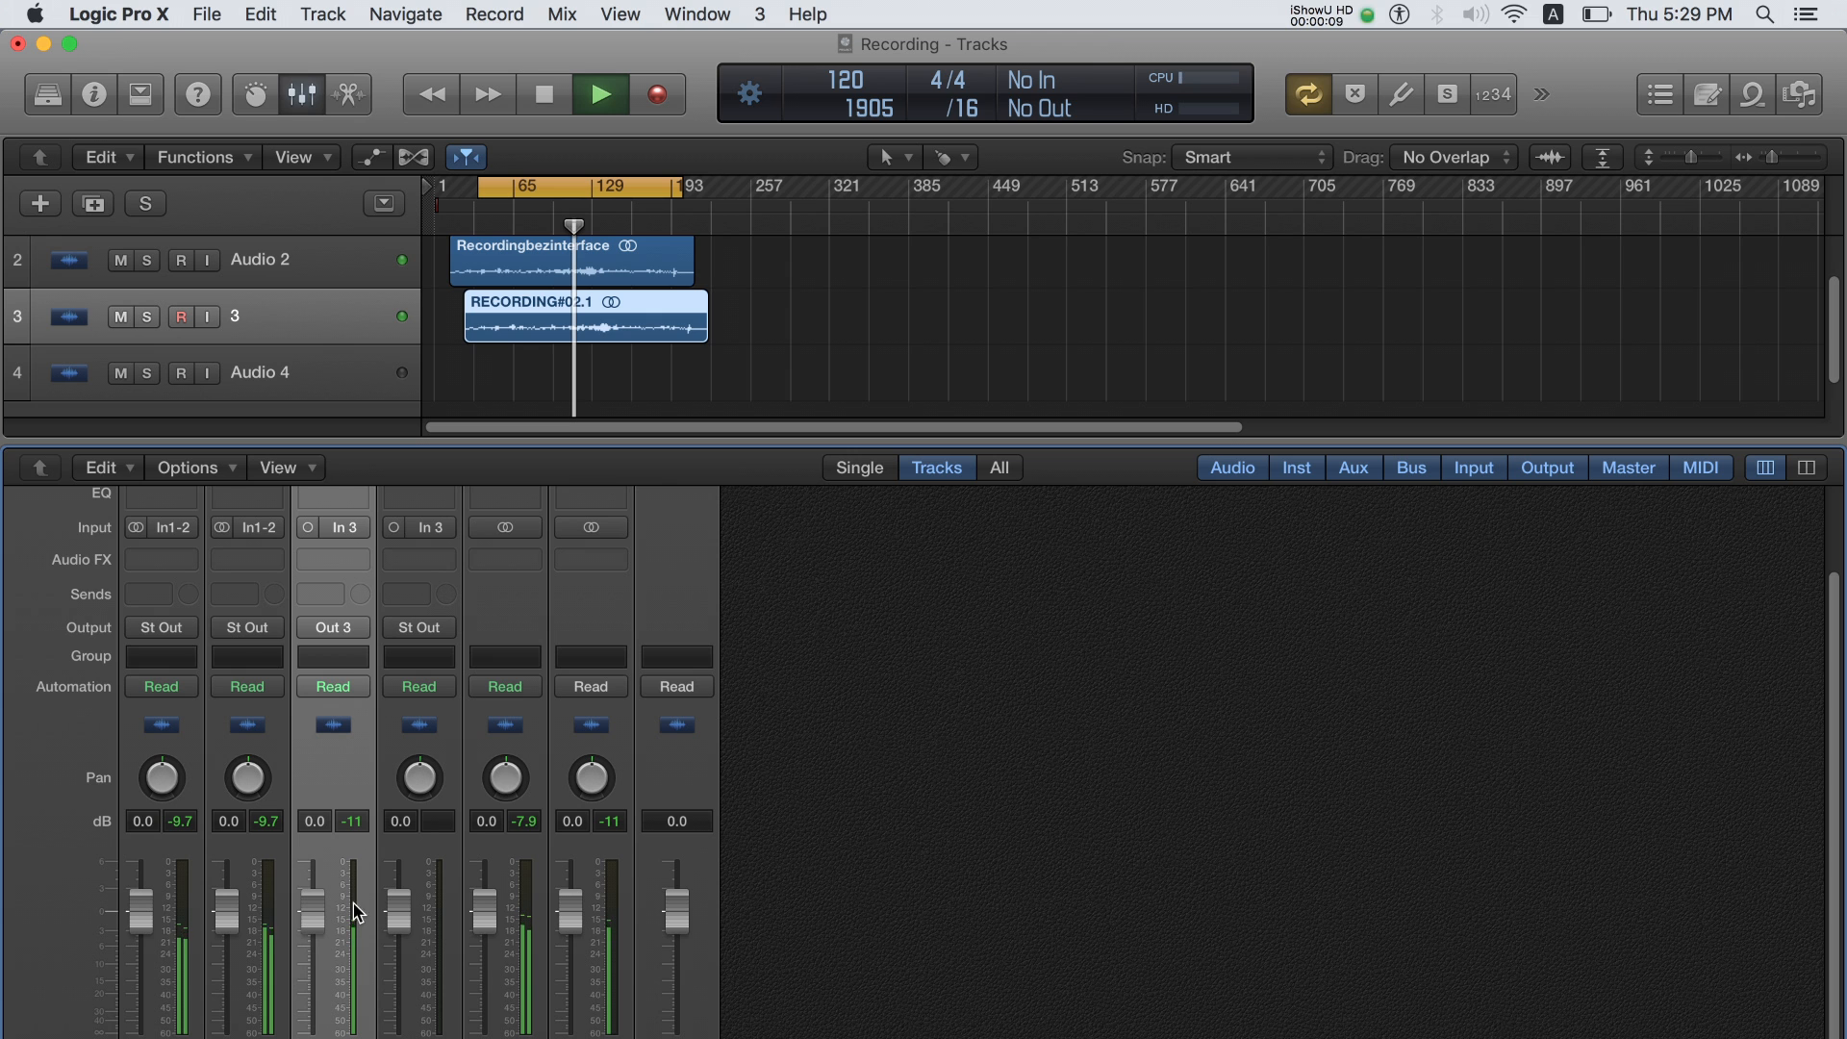
# - Launch the Orion 32+ Control Panel over the Logic Pro X session to view its routing matrix
pyautogui.click(332, 626)
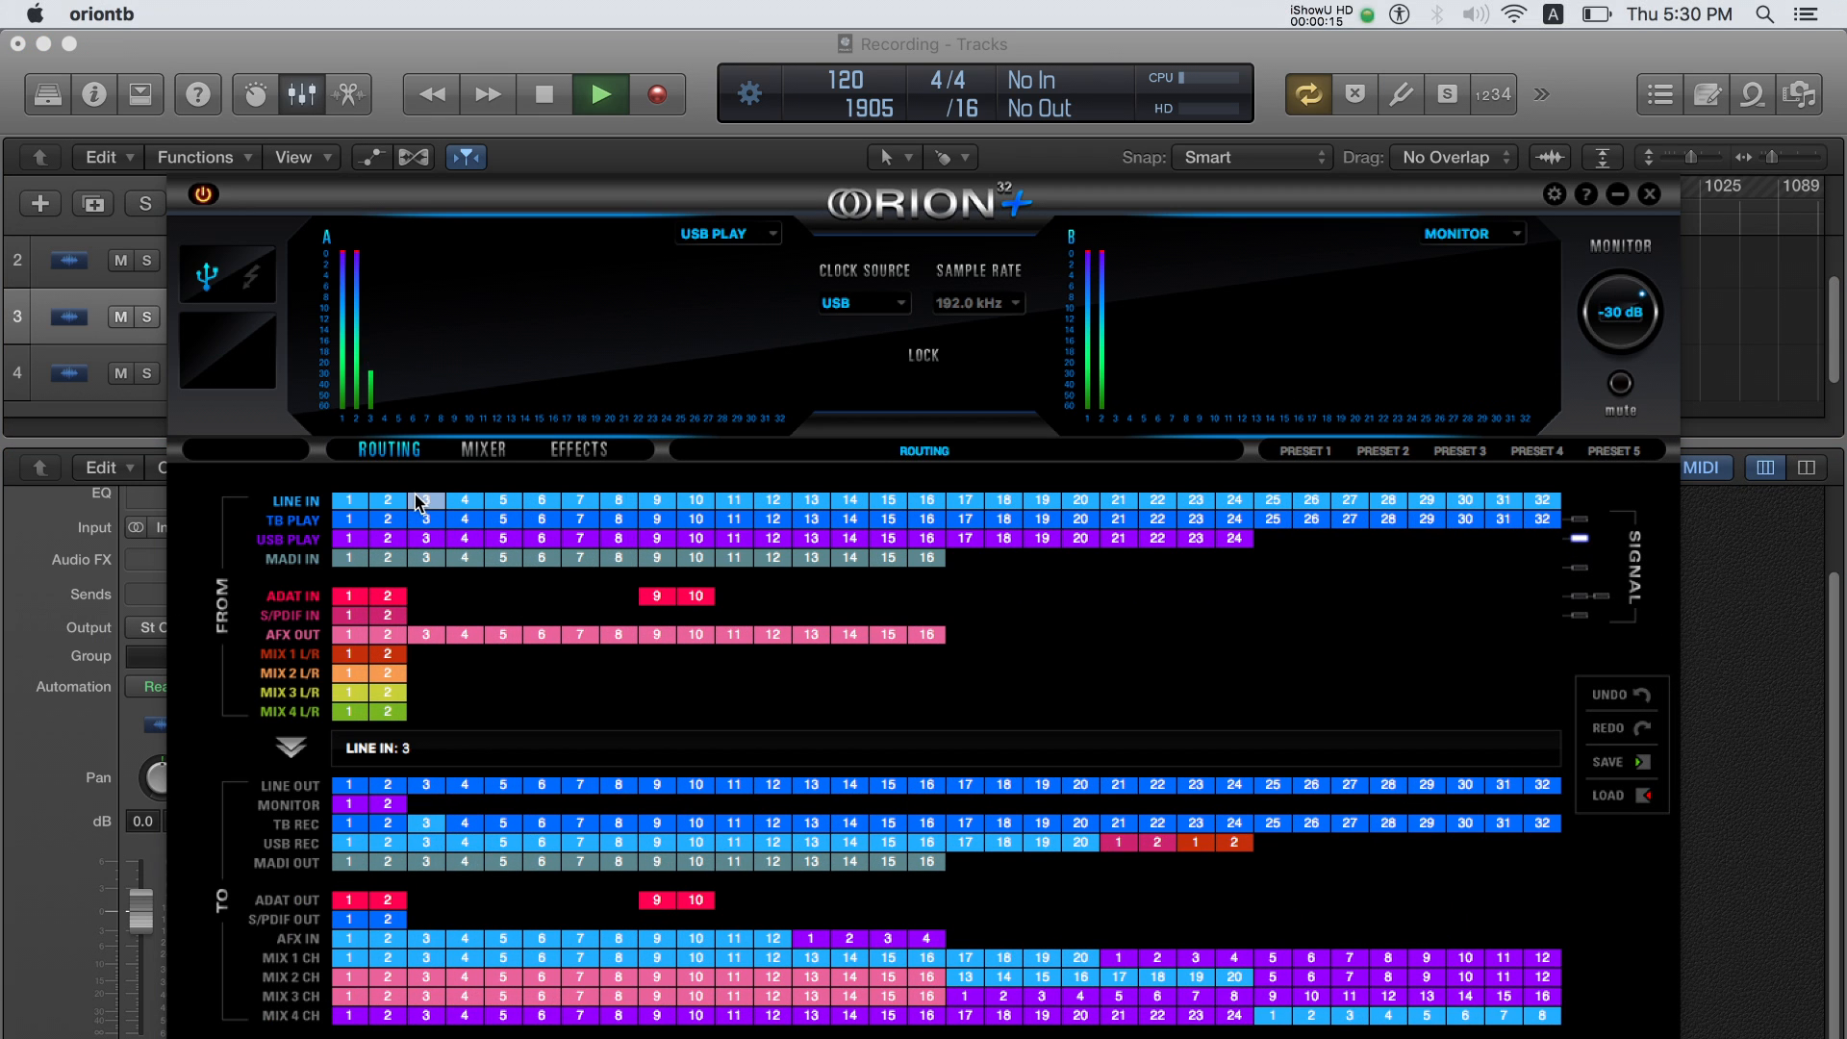
pyautogui.click(426, 519)
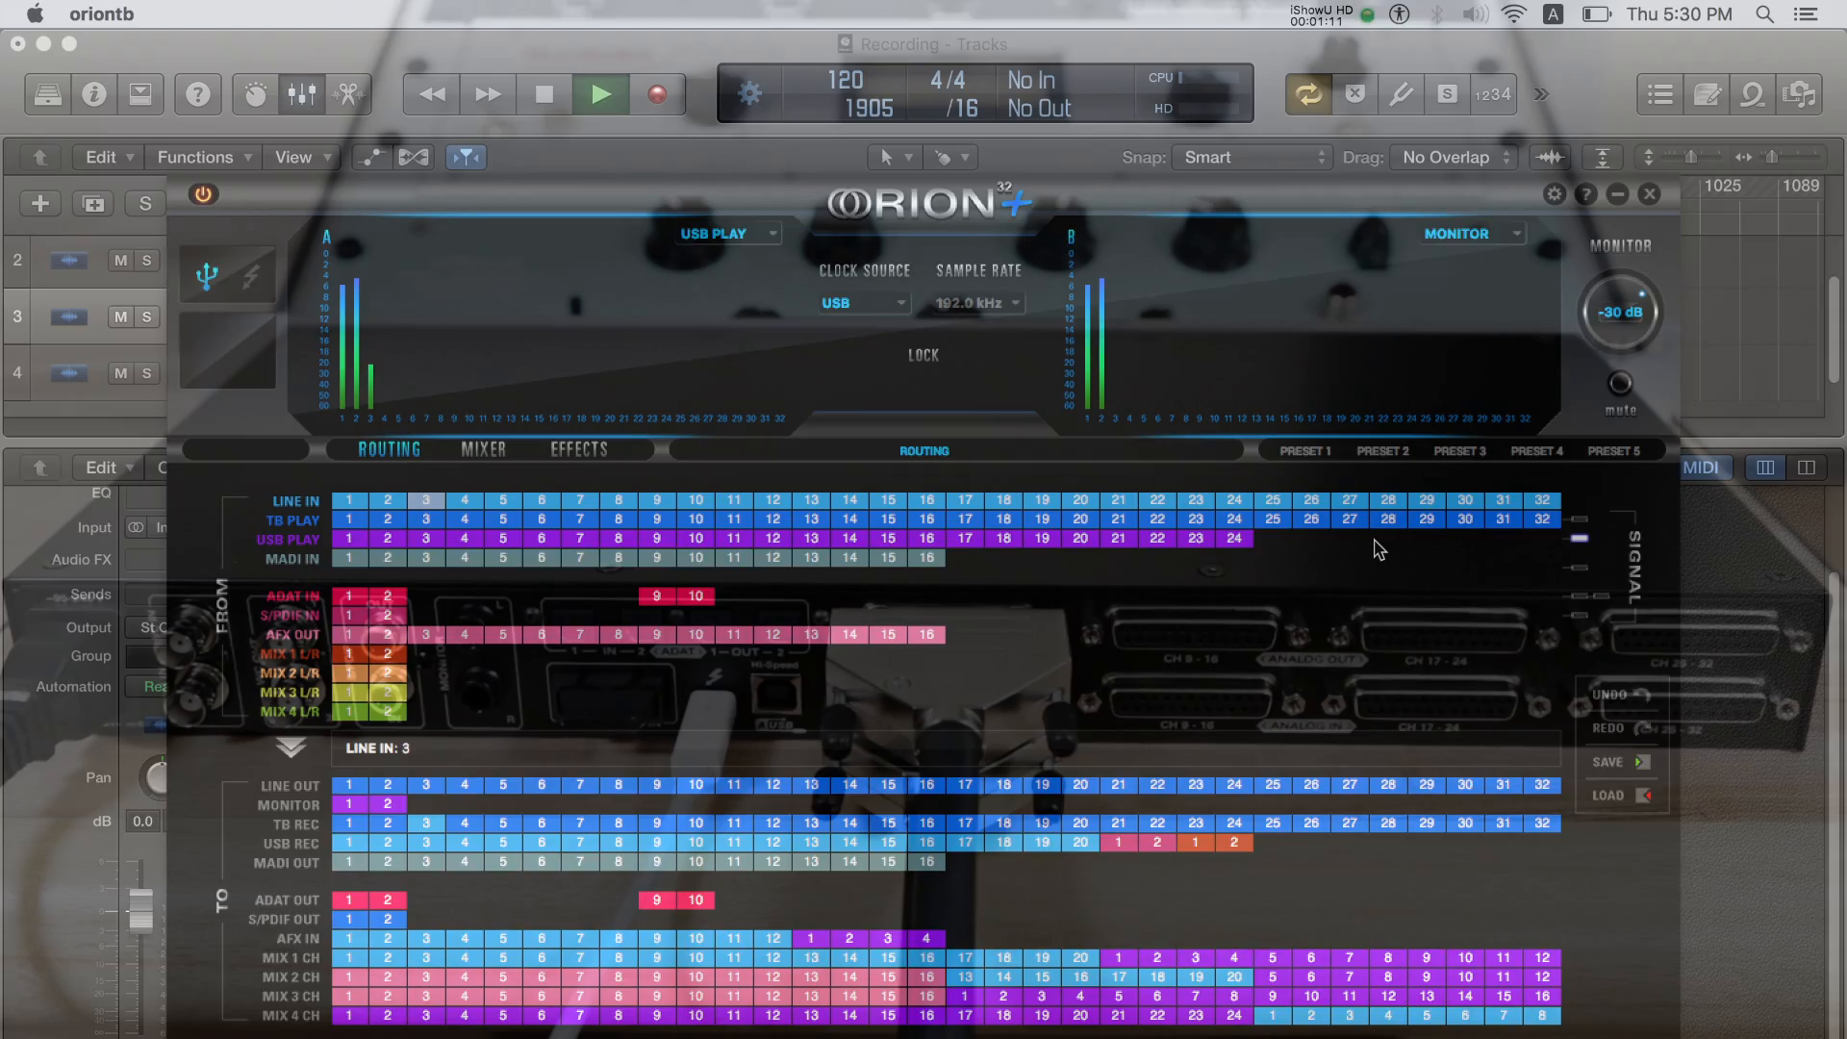
# - Review the Mixer channels, then assign MIX 1 L/R as the source for Line Out 1 and 2
pyautogui.click(482, 450)
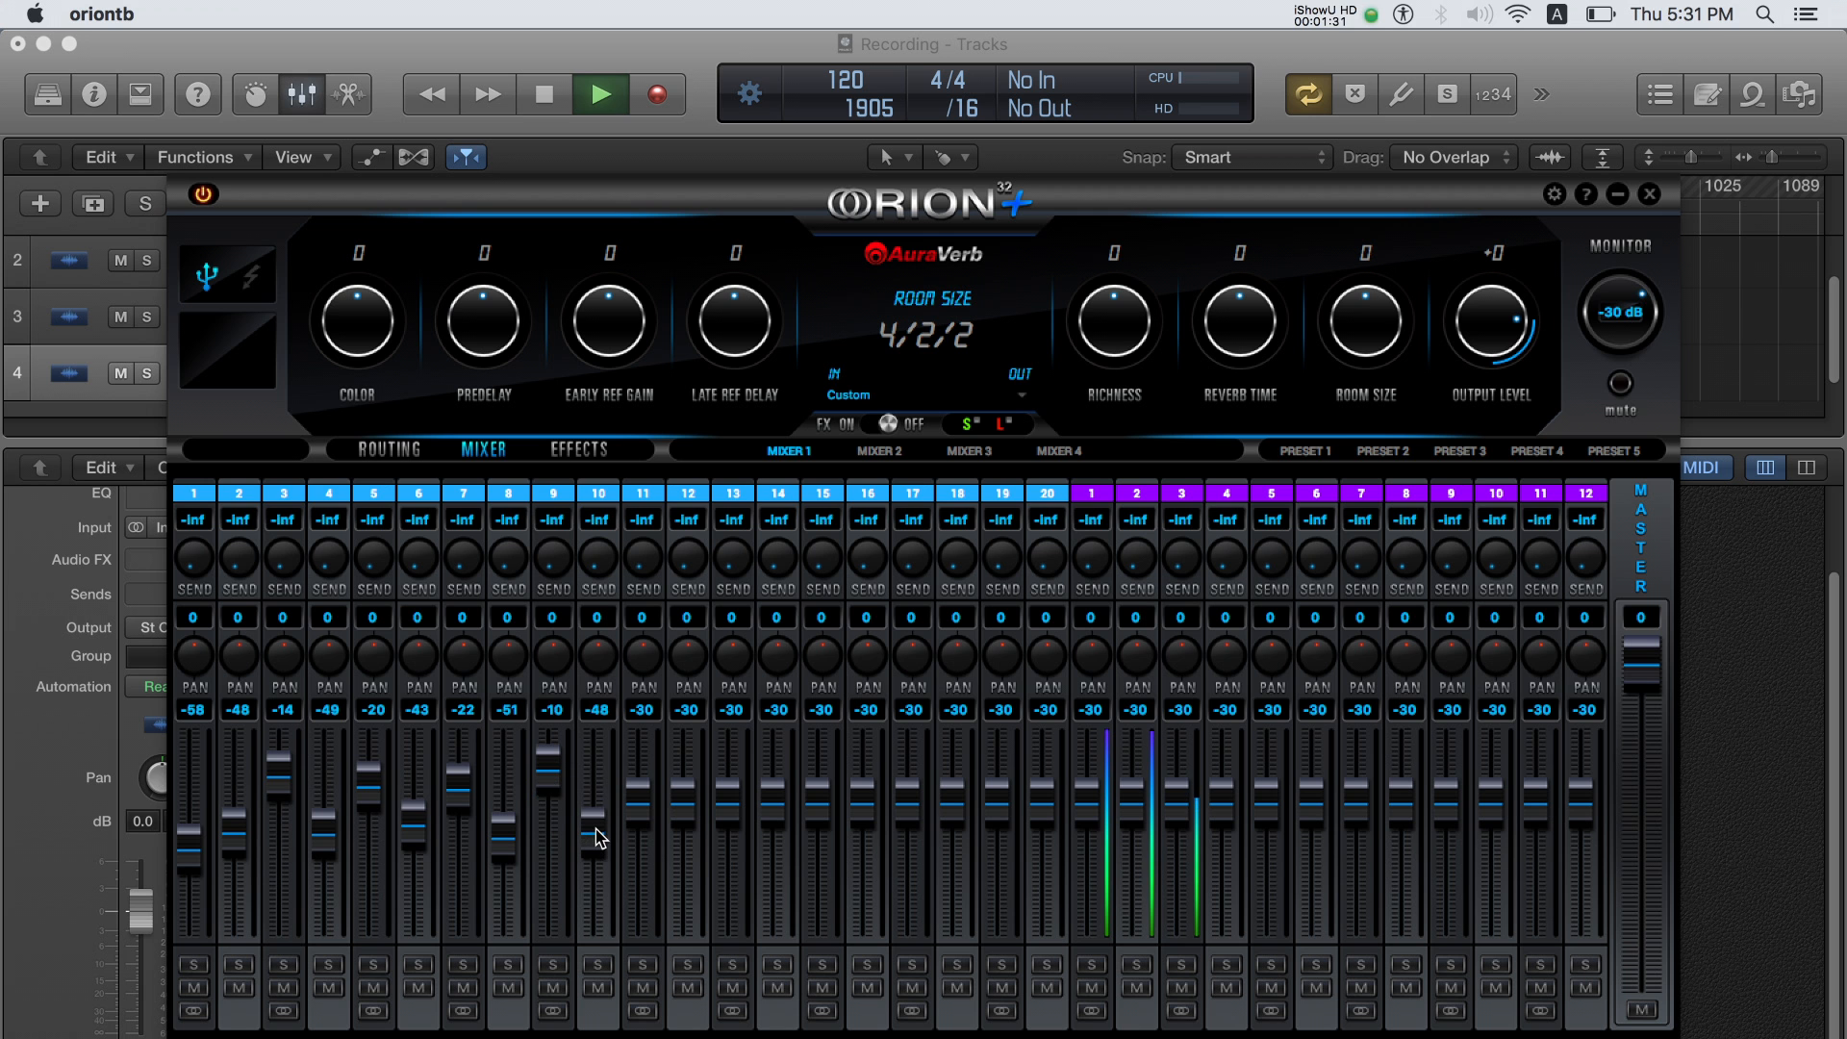
pyautogui.click(388, 449)
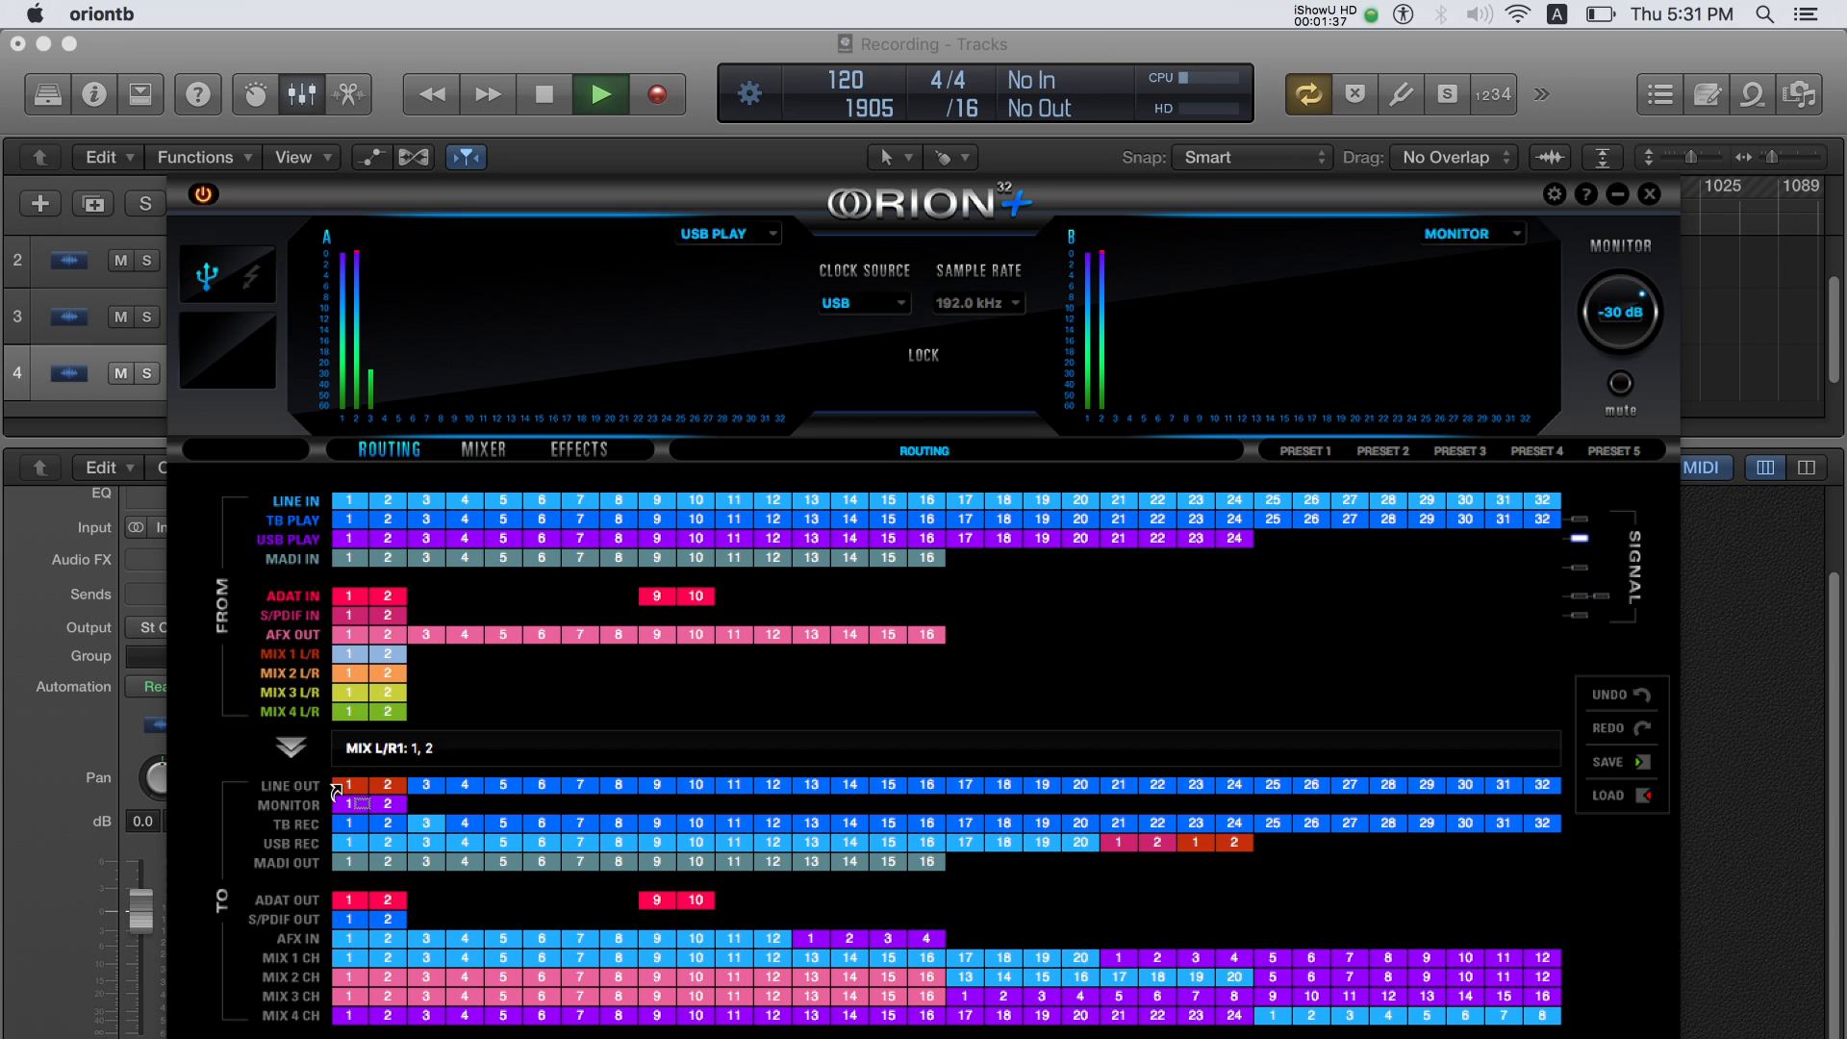
pyautogui.click(348, 785)
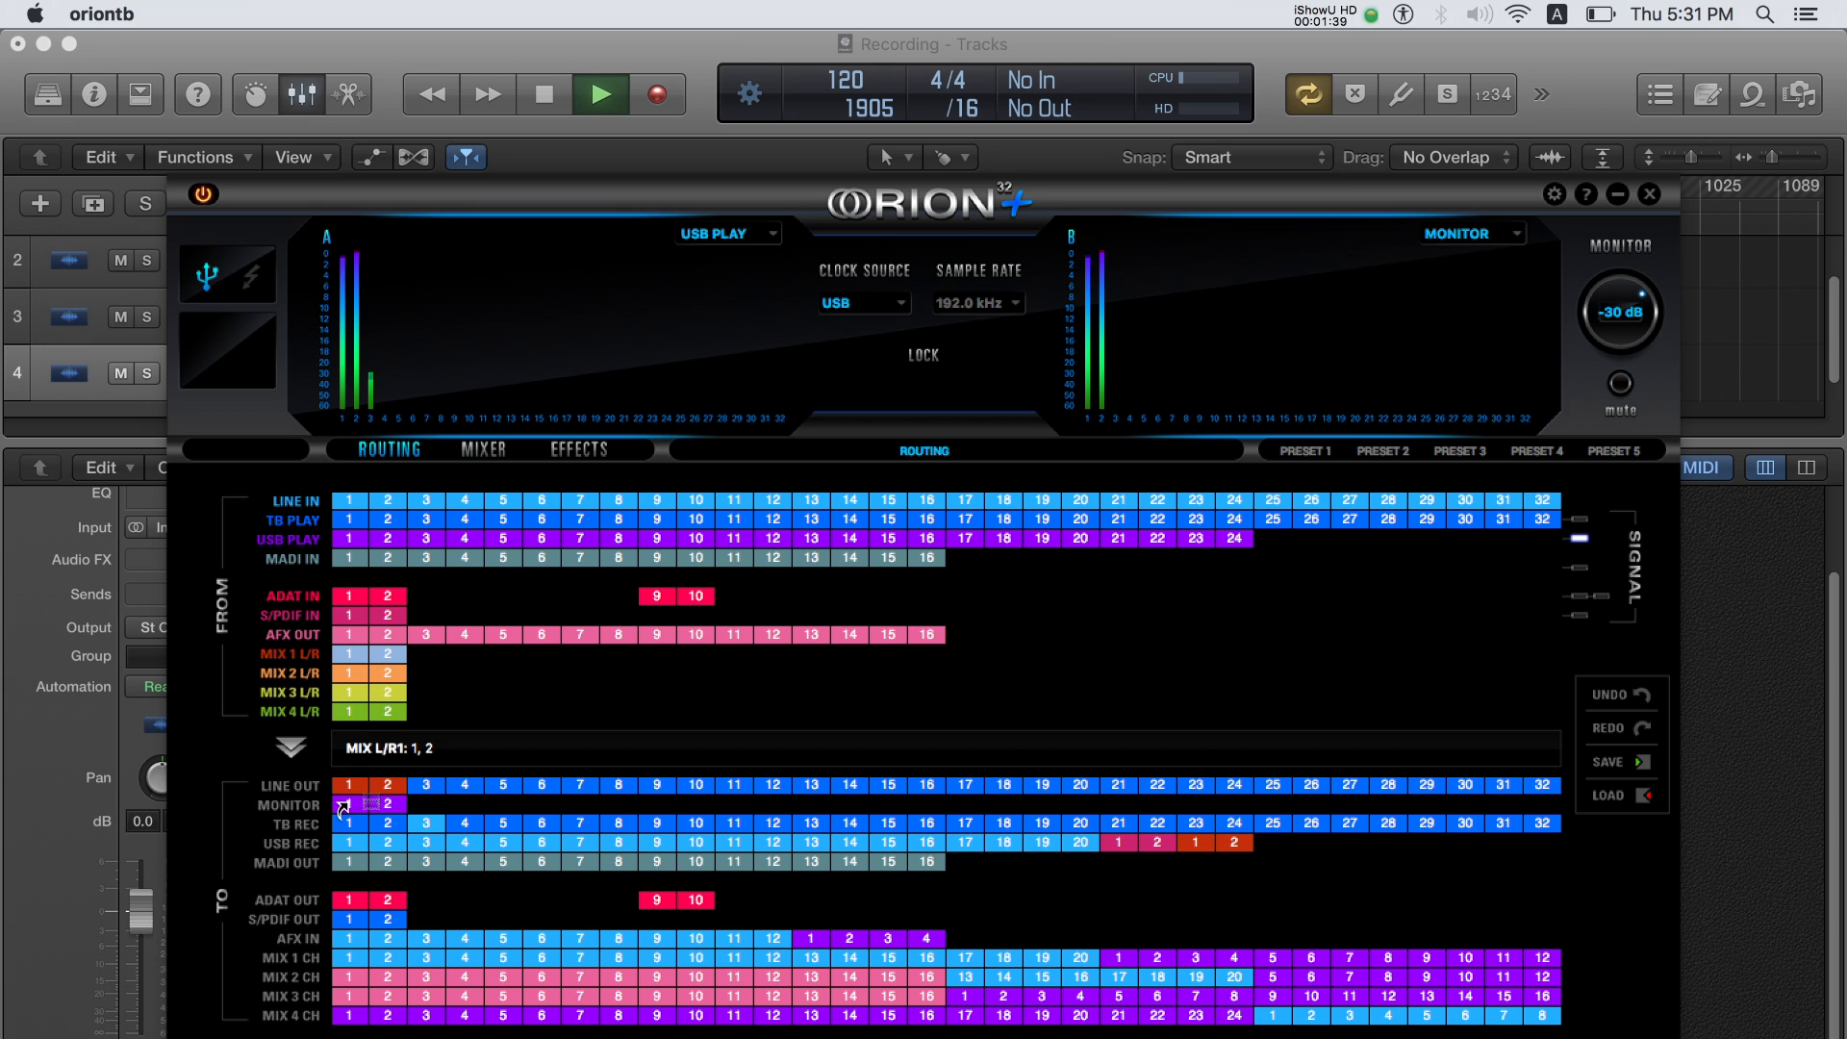